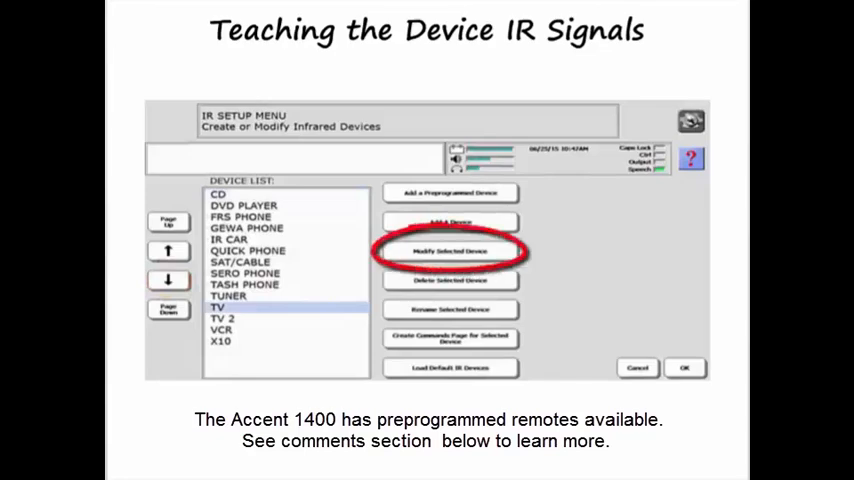
# - Modify the selected TV device and step down its function list to teach signals
pyautogui.click(450, 252)
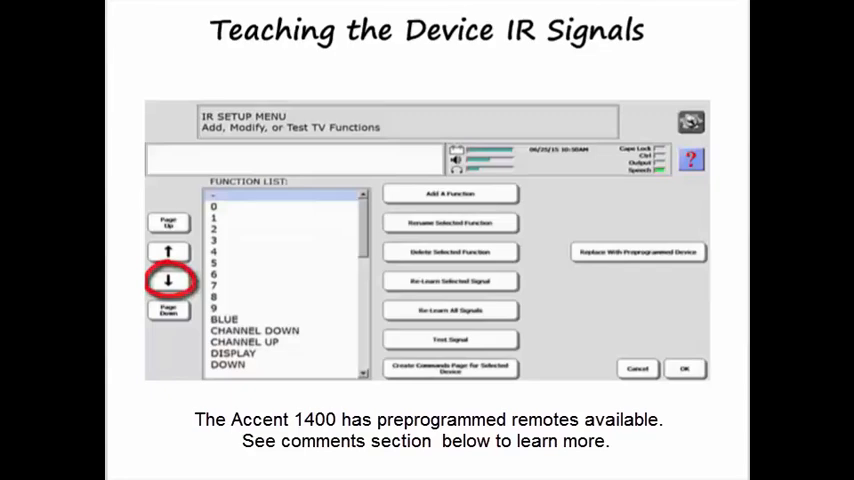
pyautogui.click(450, 280)
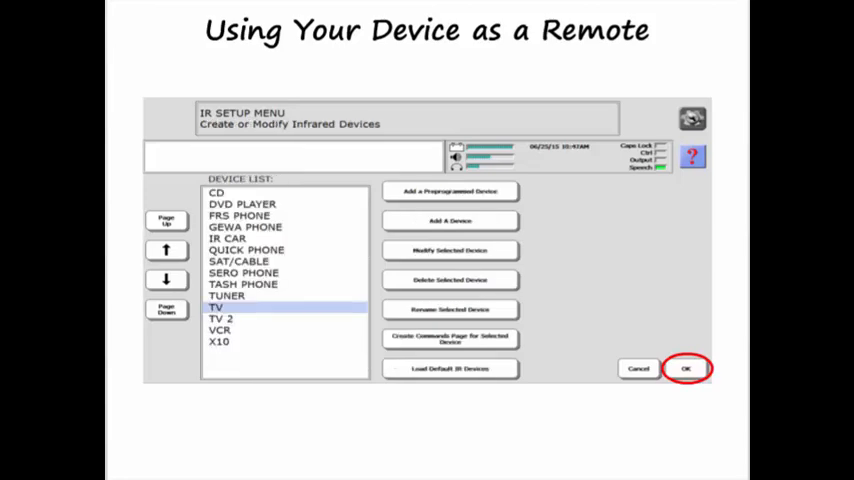
# - Confirm OK to close IR Setup and bring up the Remotes TV1 page from the main menu
pyautogui.click(686, 368)
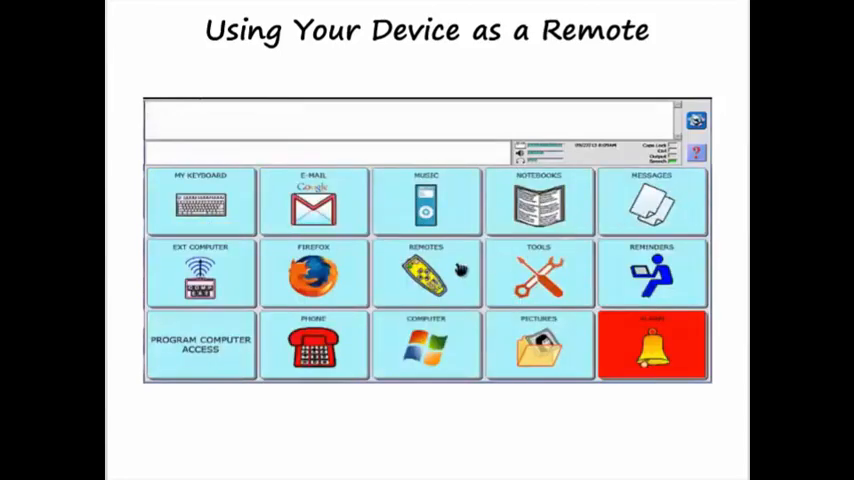
pyautogui.click(426, 276)
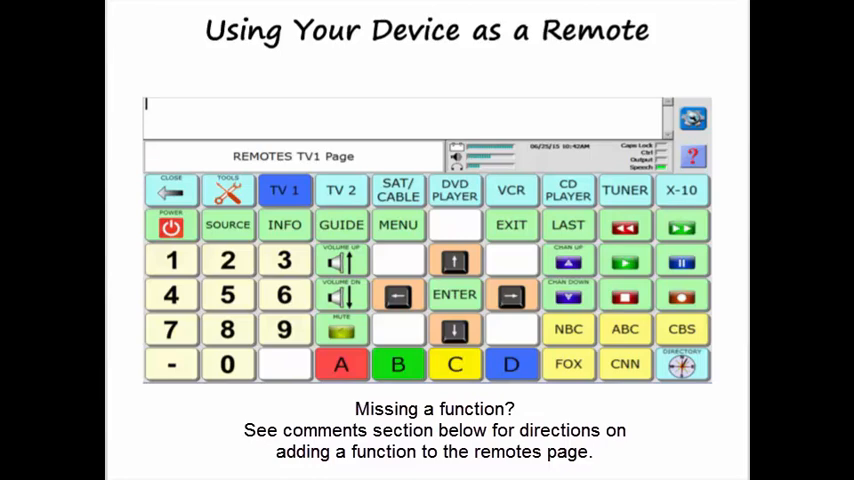